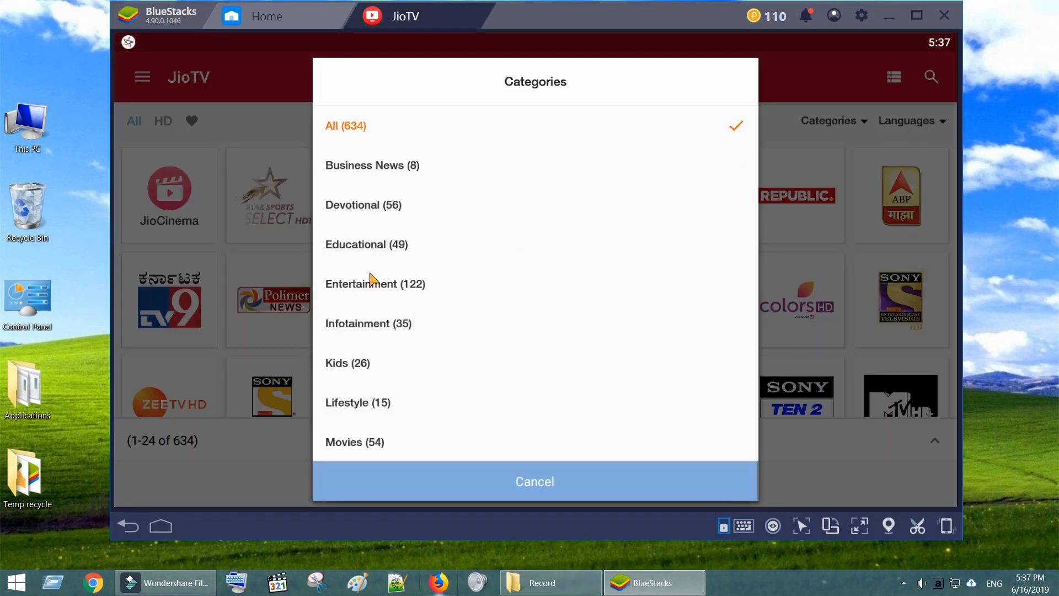
Step: Filter the JioTV channel grid to the Entertainment category (122 channels)
click(375, 283)
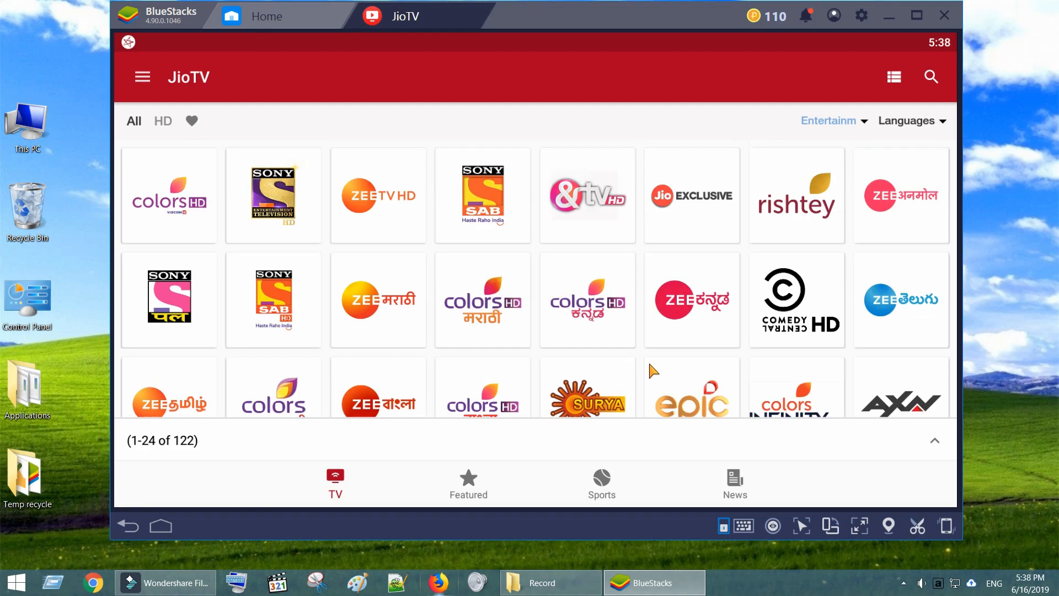
scroll(down, 3)
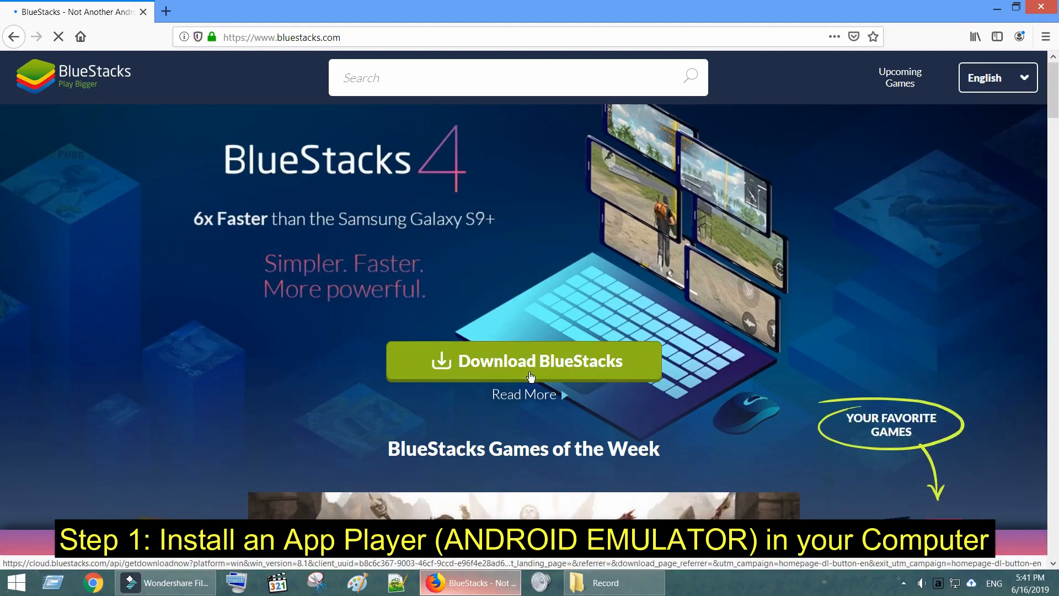
Step: Download and save the BlueStacks installer from bluestacks.com, then view it in Downloads
click(525, 361)
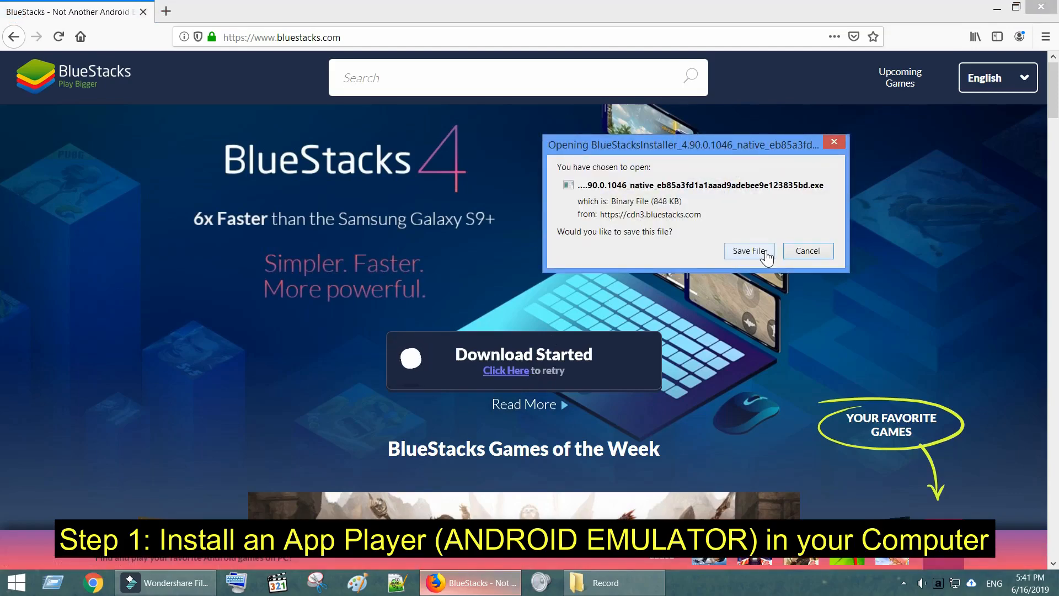
click(749, 252)
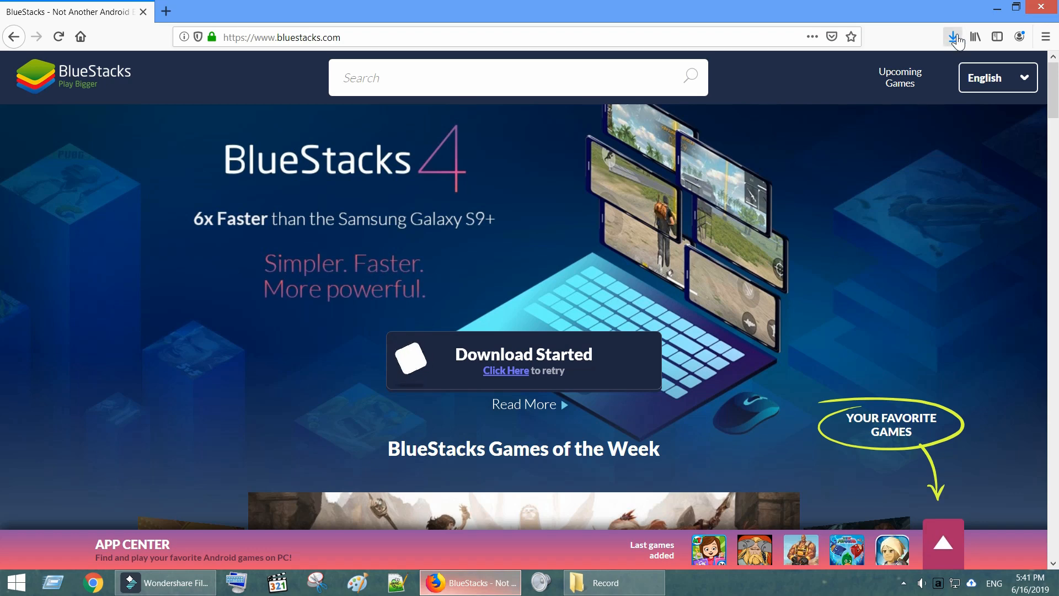
click(952, 36)
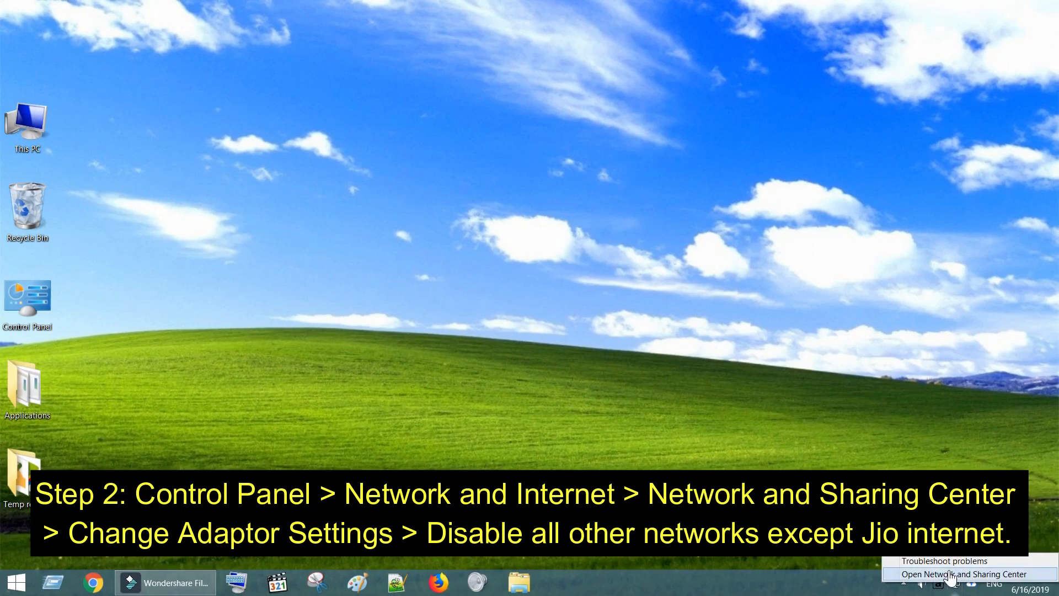
Step: Disable the Ethernet adapter in Network Connections, leaving Wi-Fi active
click(959, 573)
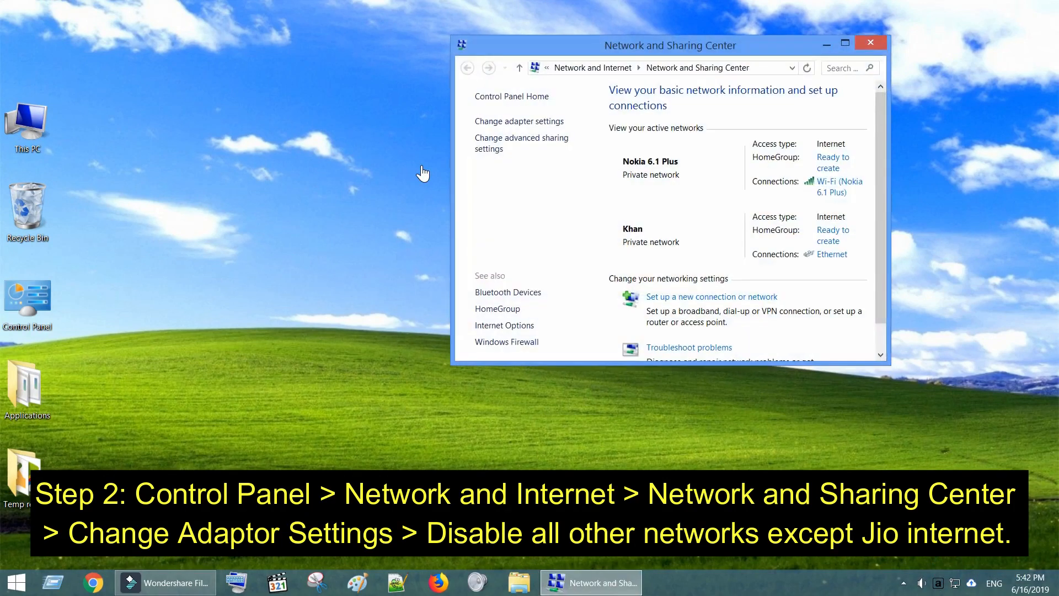
click(841, 44)
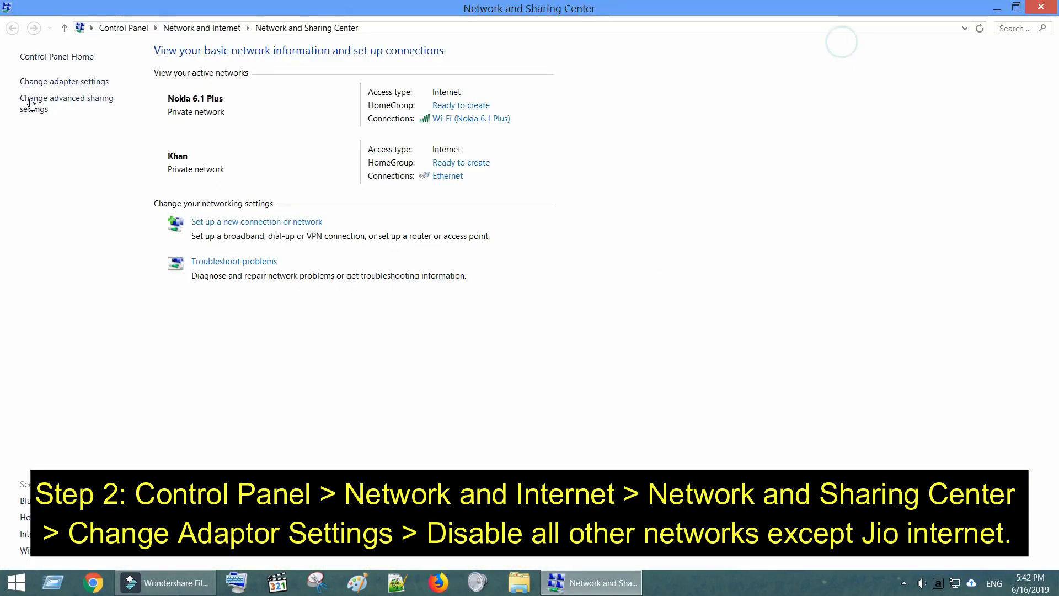
click(64, 82)
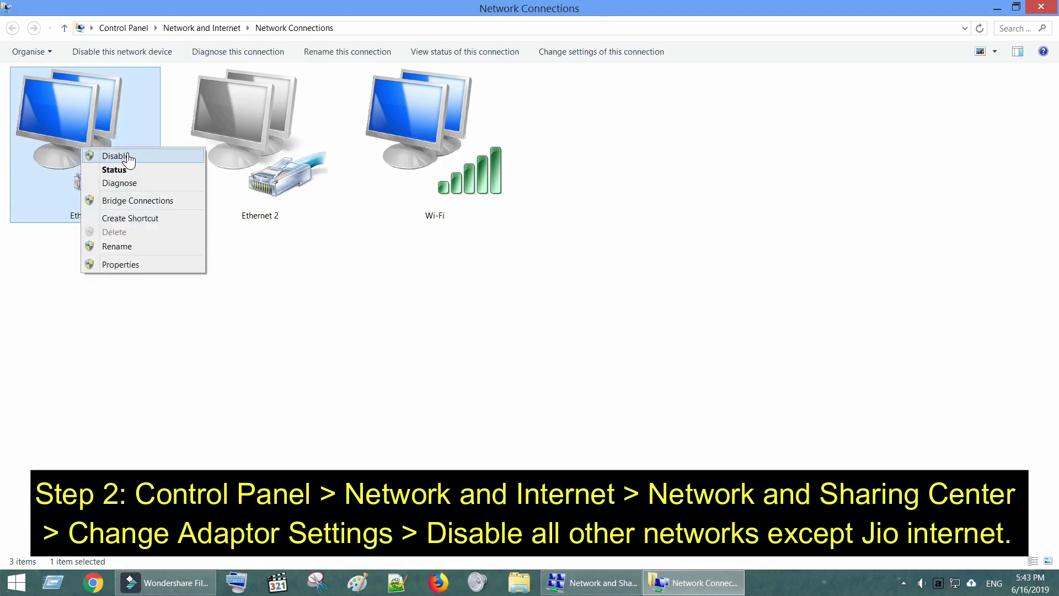
click(117, 155)
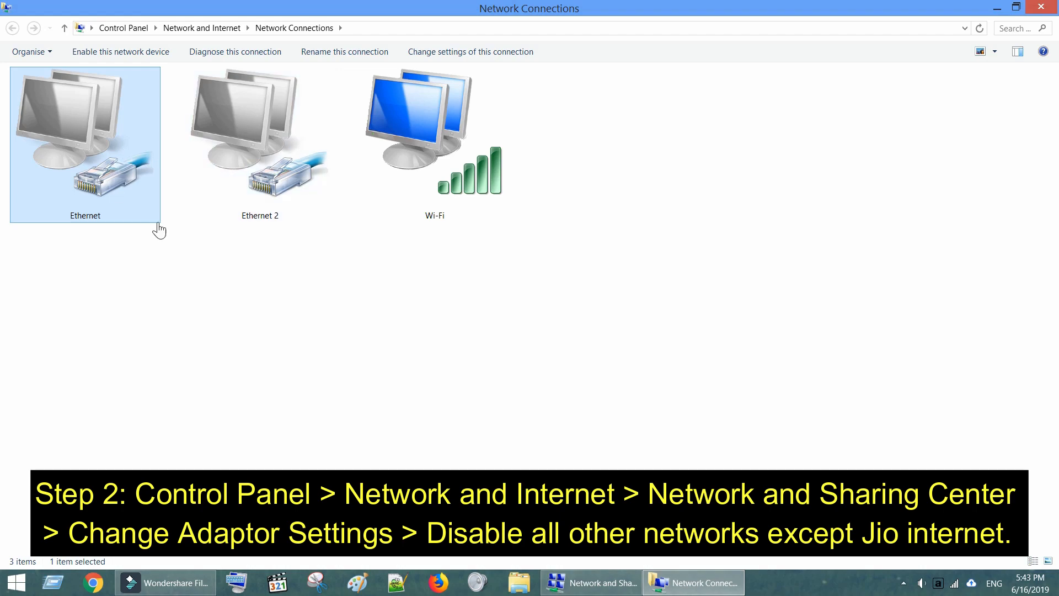
mouse_move(527, 432)
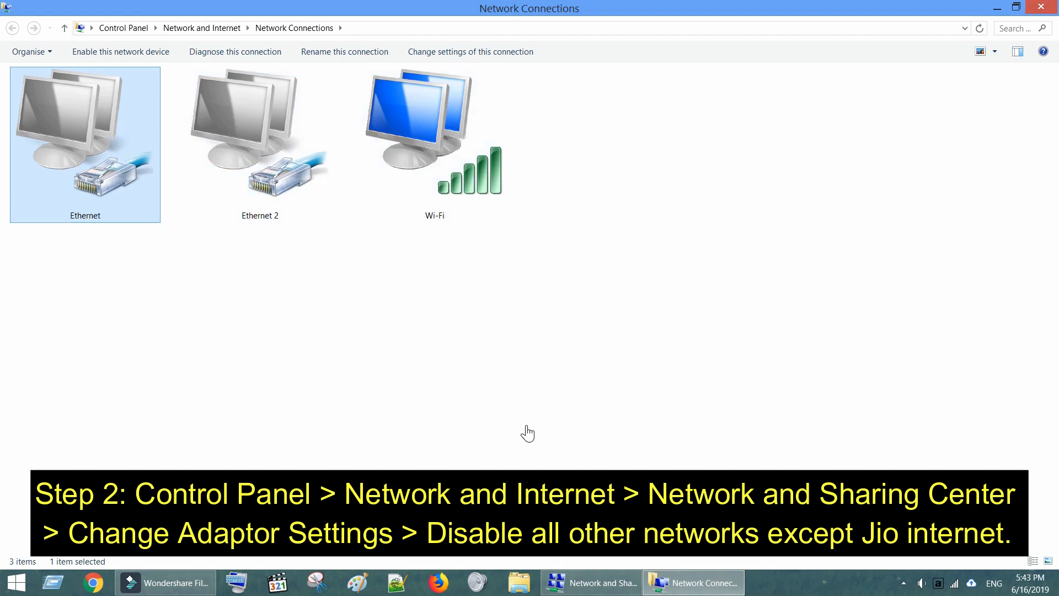
mouse_move(753, 210)
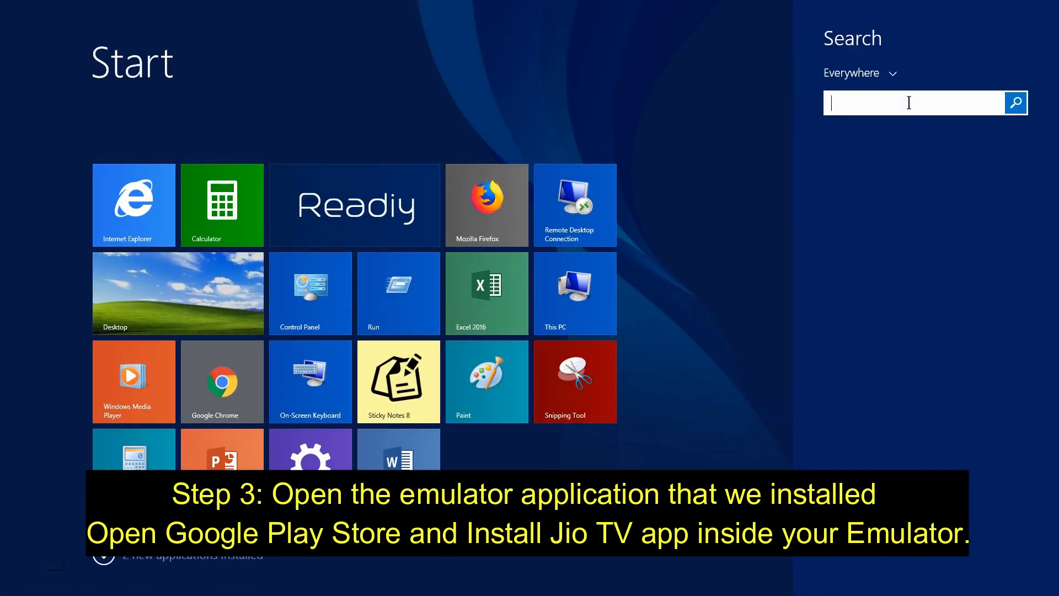
Step: Search Start for 'bluestacks' and launch BlueStacks from the results
text(bluestacks)
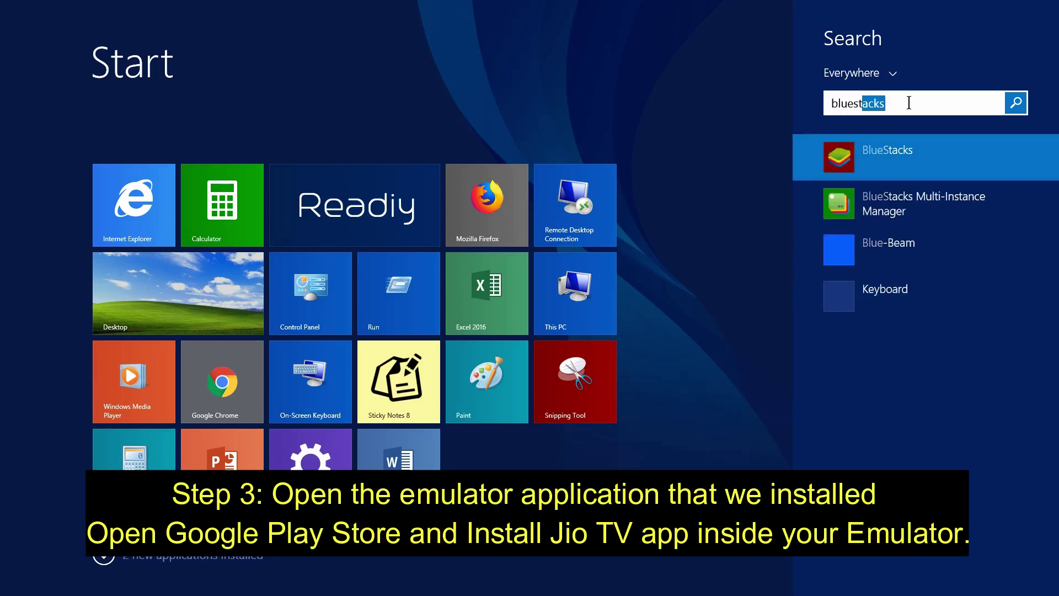
click(887, 157)
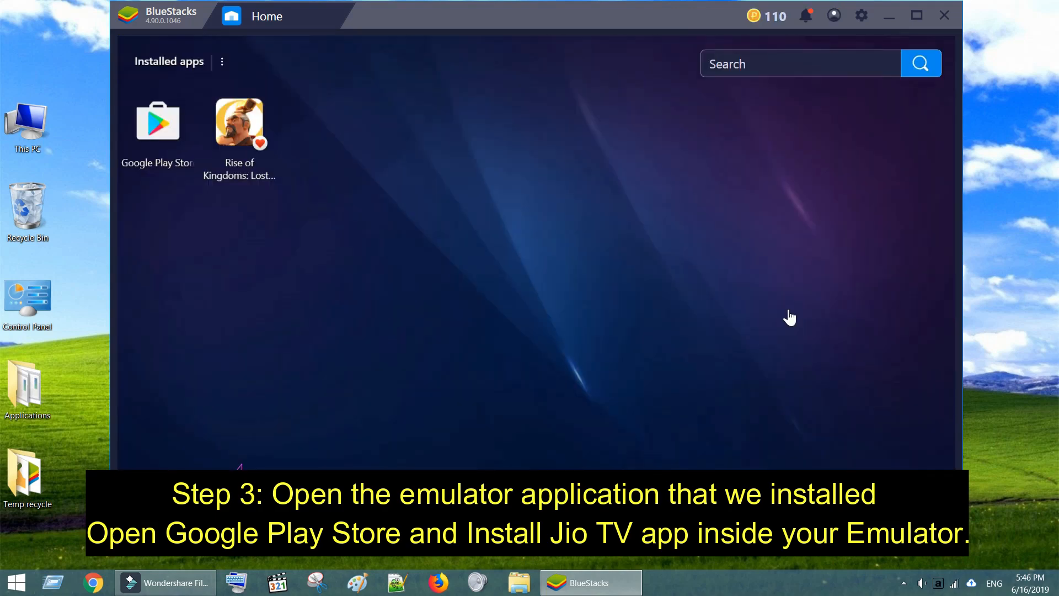
mouse_move(156, 130)
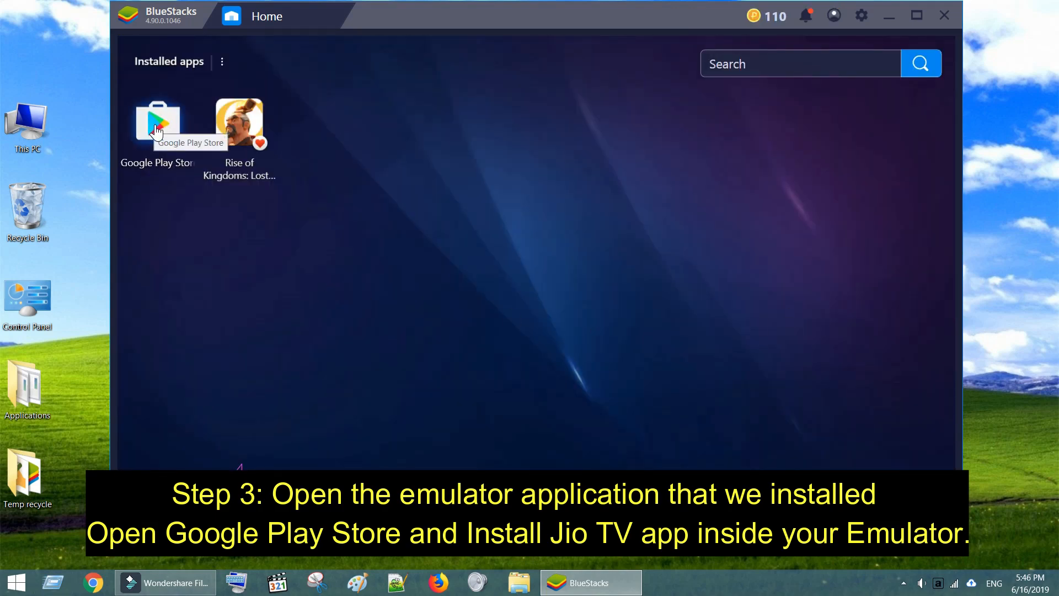
Step: Install the JioTV app from Google Play Store in BlueStacks
click(156, 124)
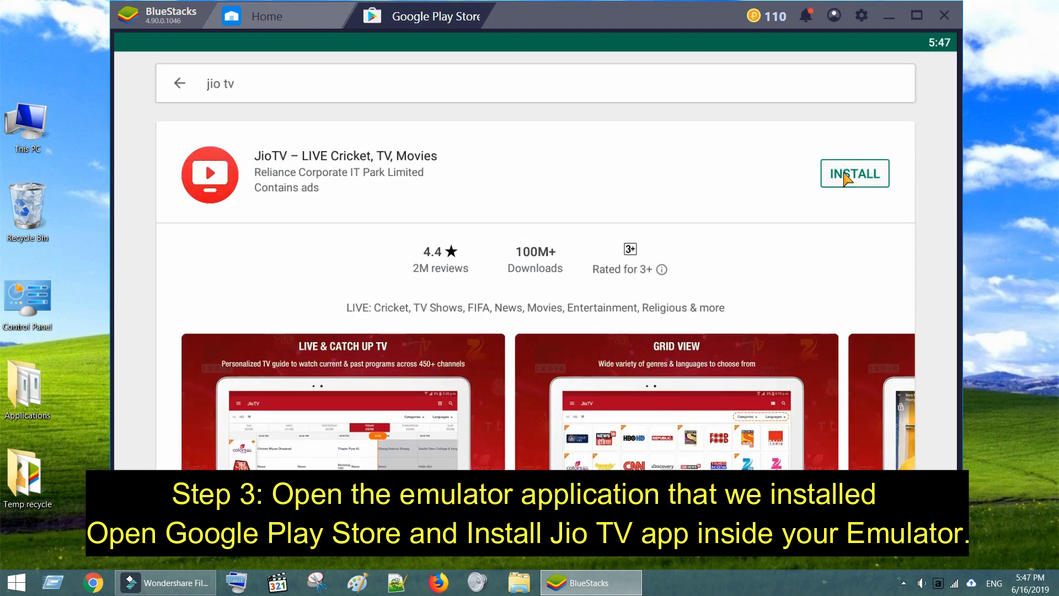
click(853, 173)
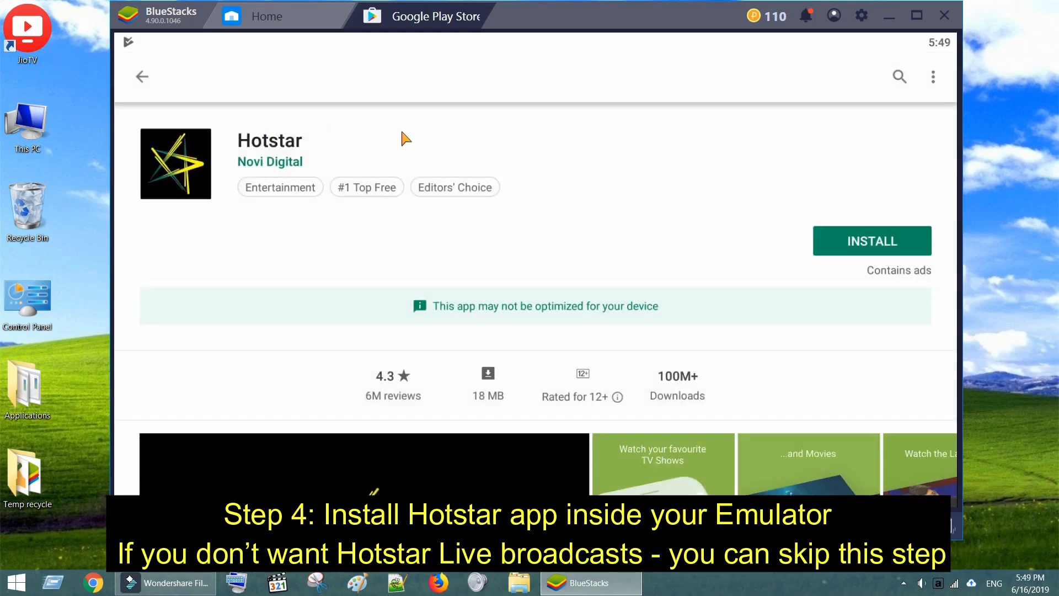
Step: Install the Hotstar app from its Google Play Store page
click(871, 240)
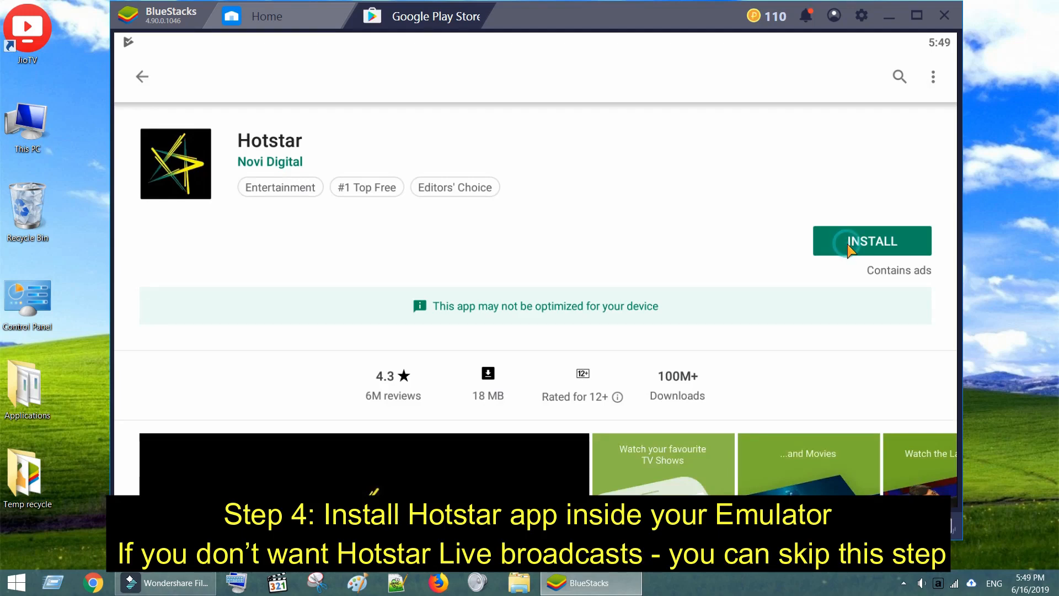
click(871, 240)
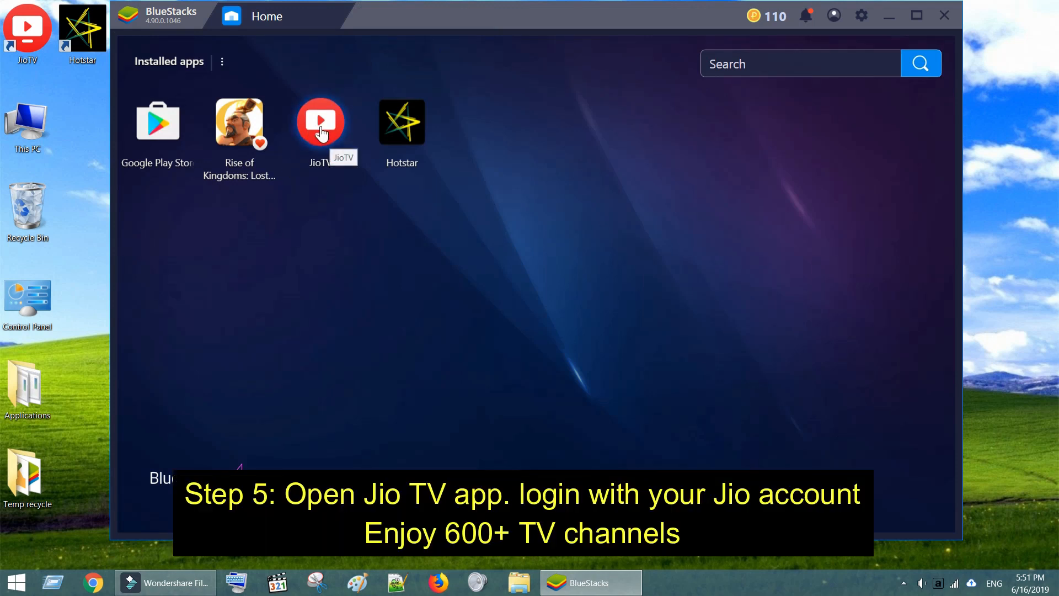
Step: Launch JioTV and allow access to location and to photos, media and files
click(320, 121)
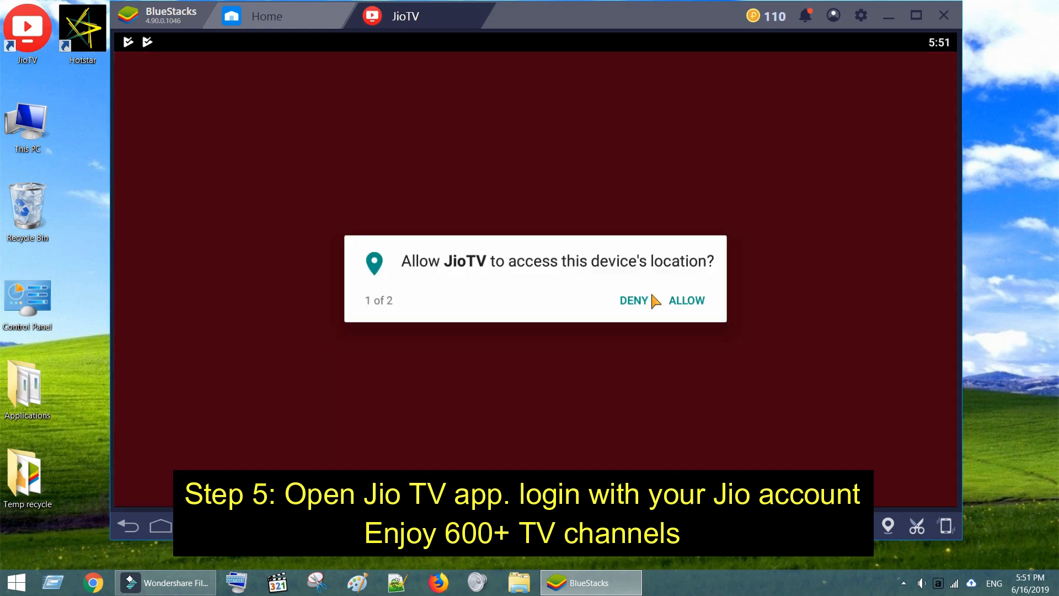
click(686, 300)
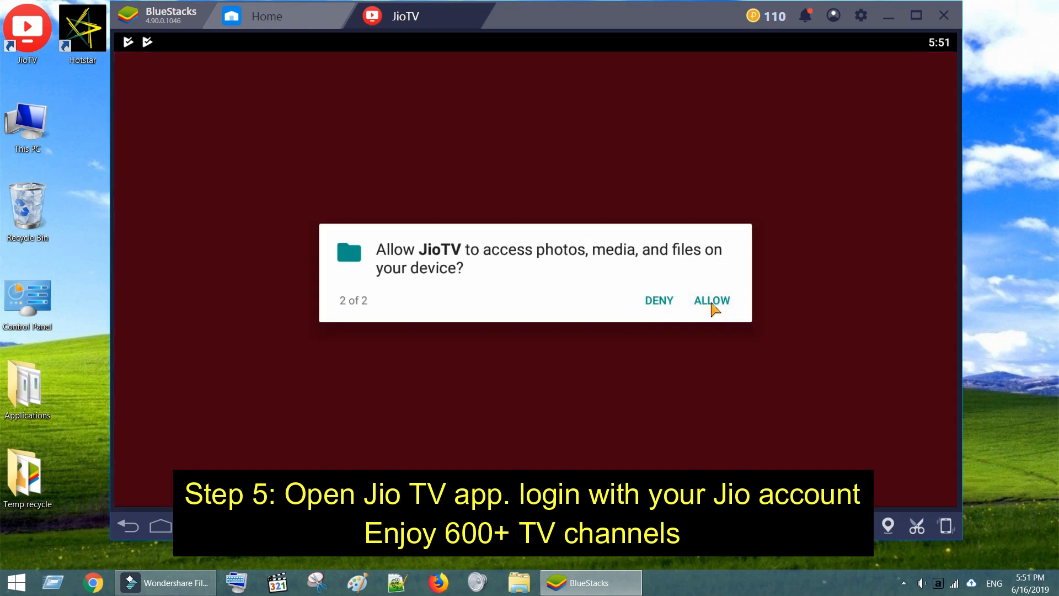
click(712, 300)
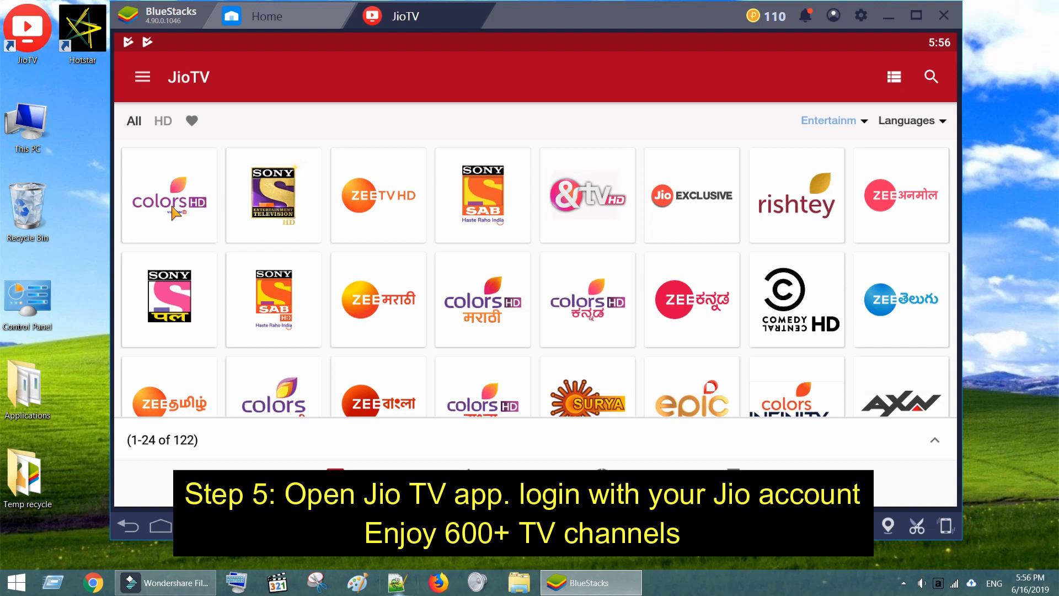
Step: Play the Colors HD channel live (Khatra Khatra Khatra) and watch it full screen
click(170, 198)
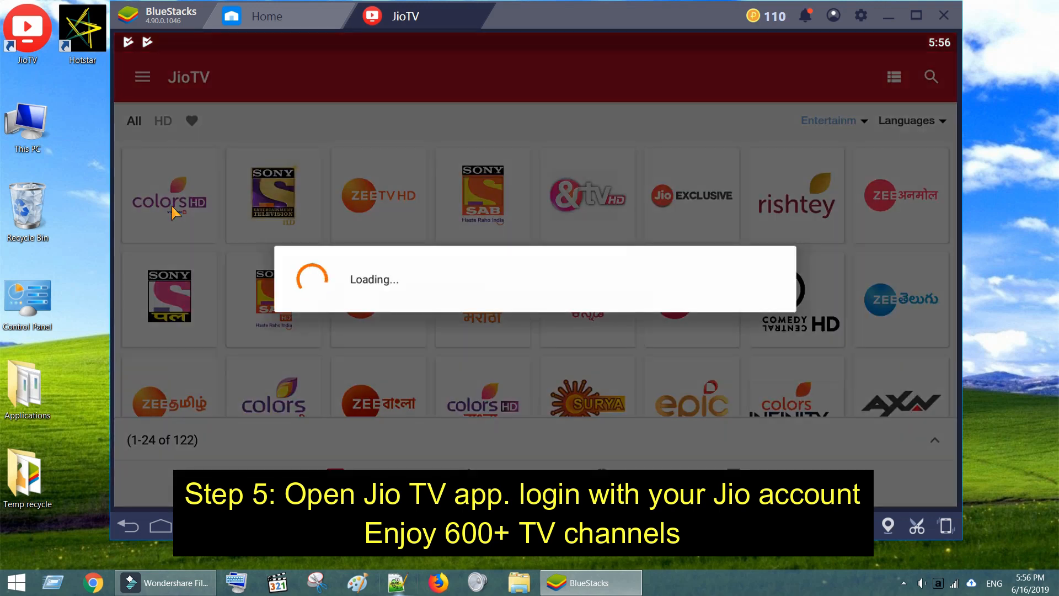
click(169, 199)
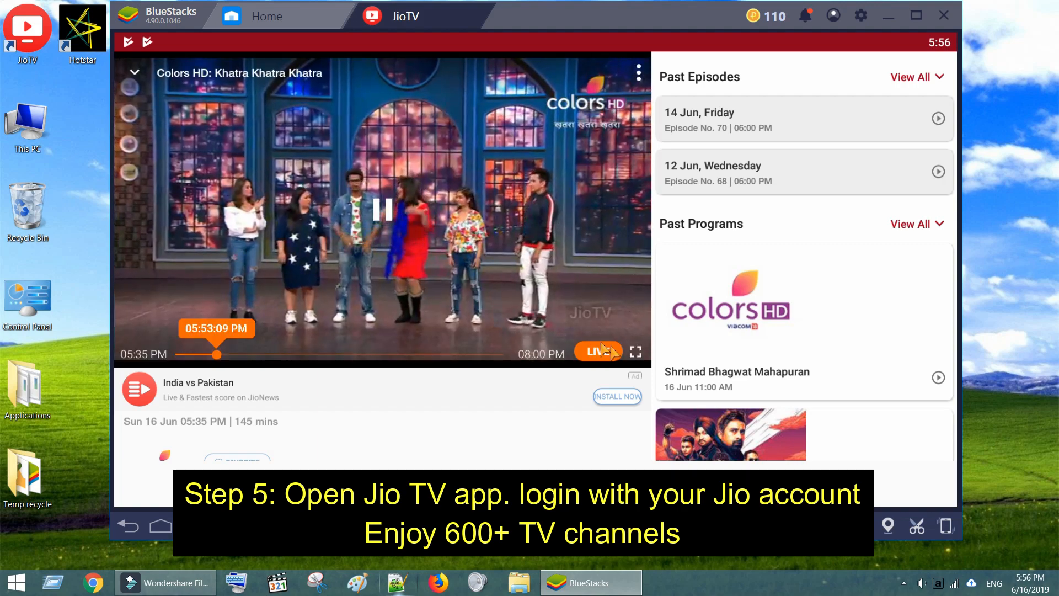
click(636, 350)
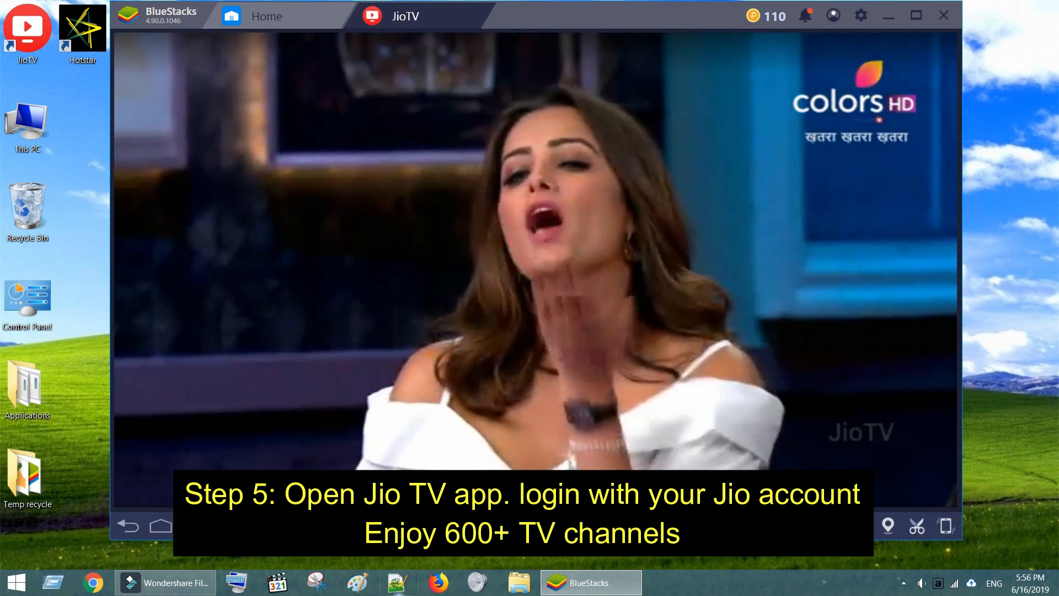
click(947, 525)
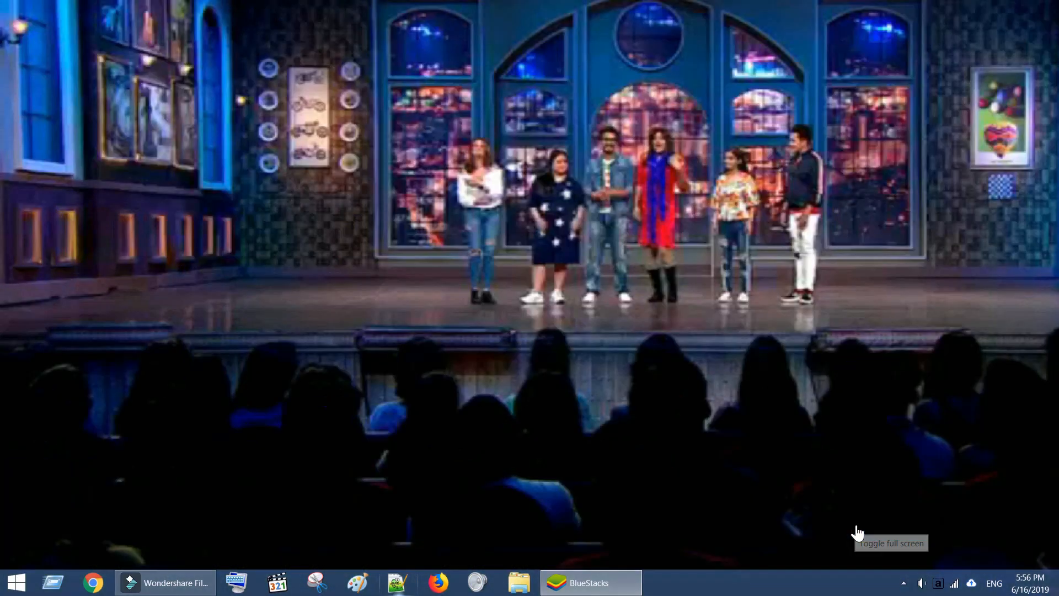
click(858, 533)
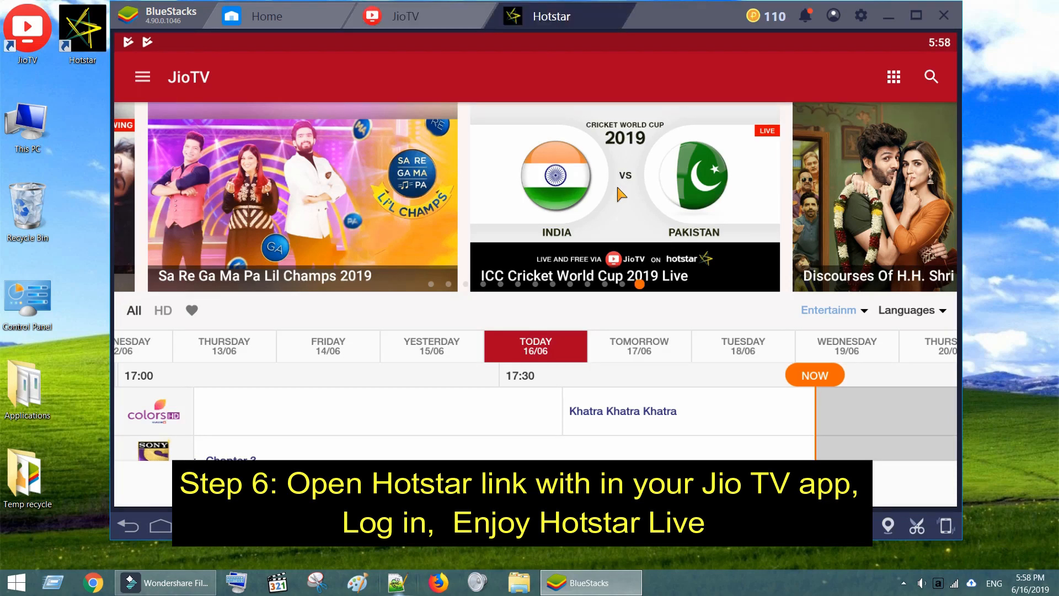
Step: Open the ICC Cricket World Cup Live banner in Hotstar and sign in with email and password
click(552, 15)
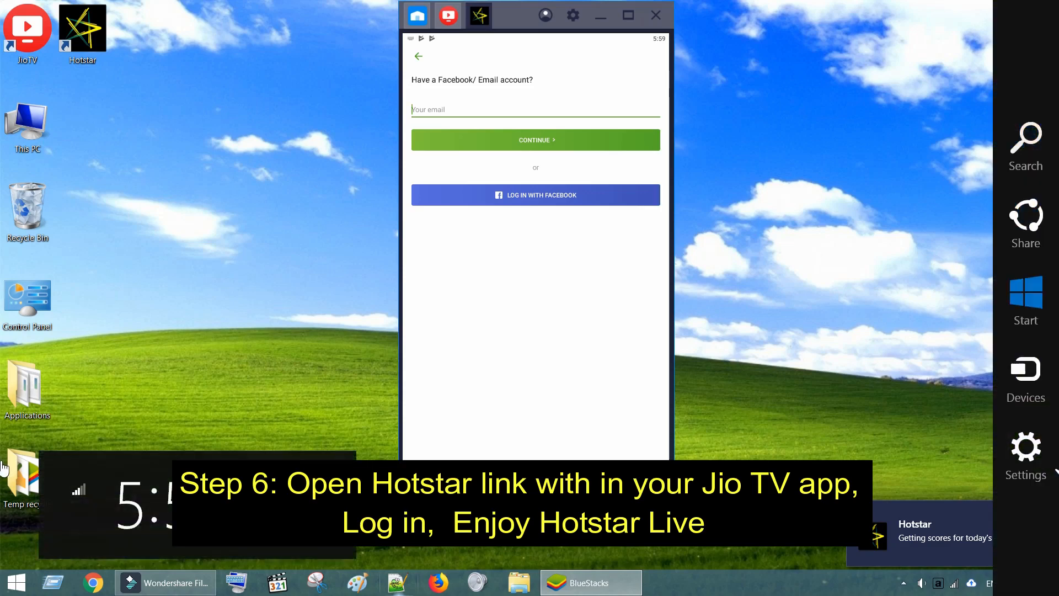
click(536, 140)
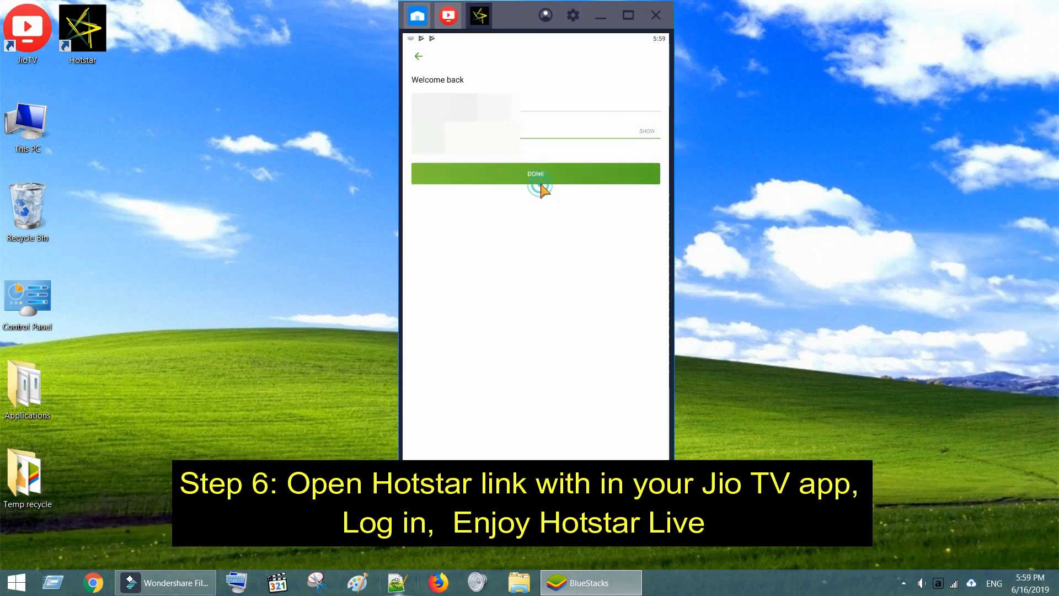
click(536, 173)
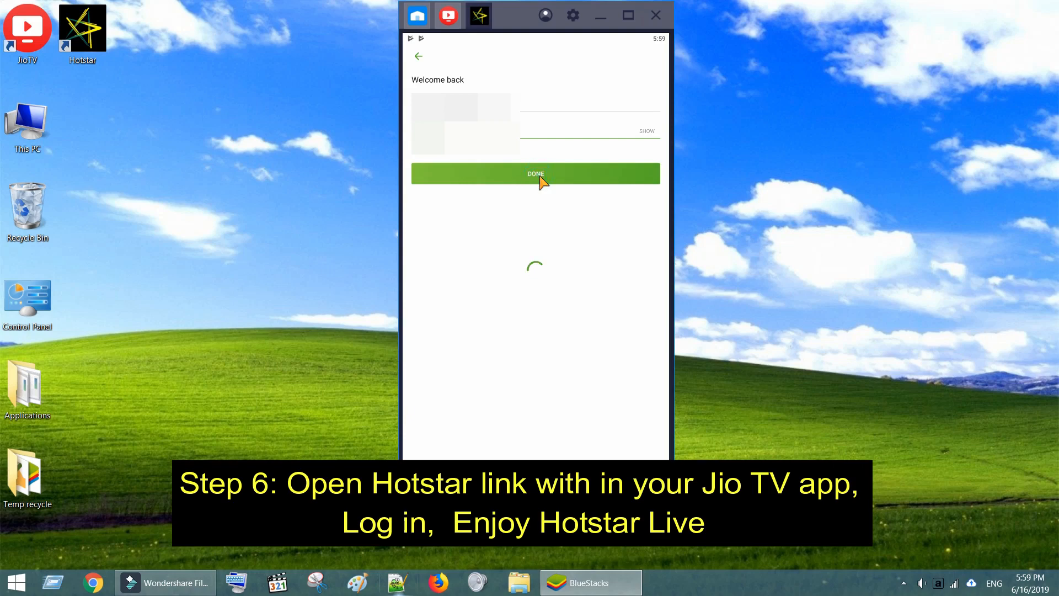
click(535, 173)
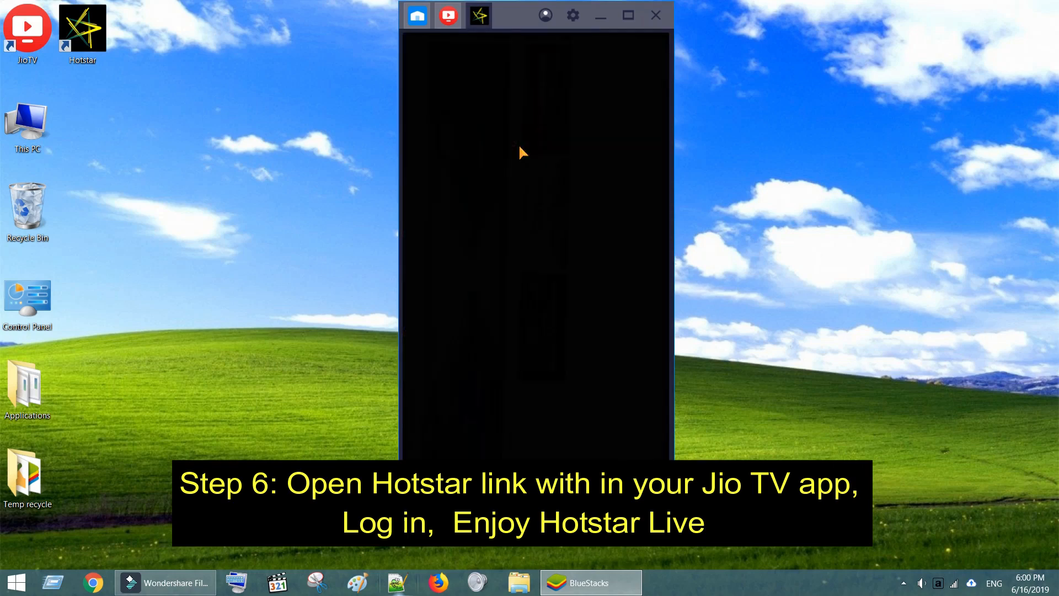